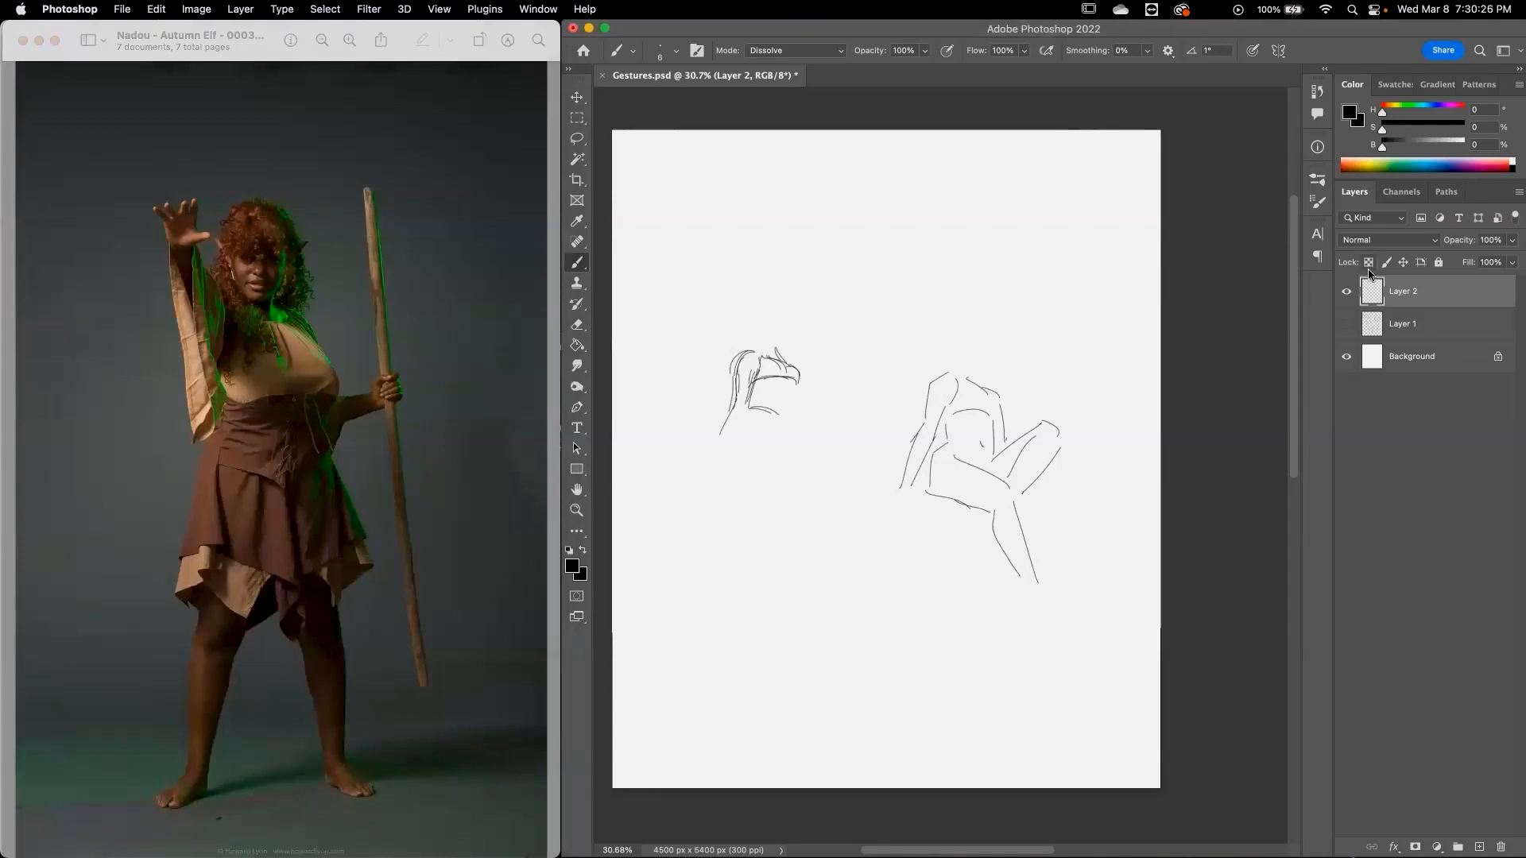
Add a blank Layer 3 for the next pose, with earlier sketches hidden.
click(1347, 291)
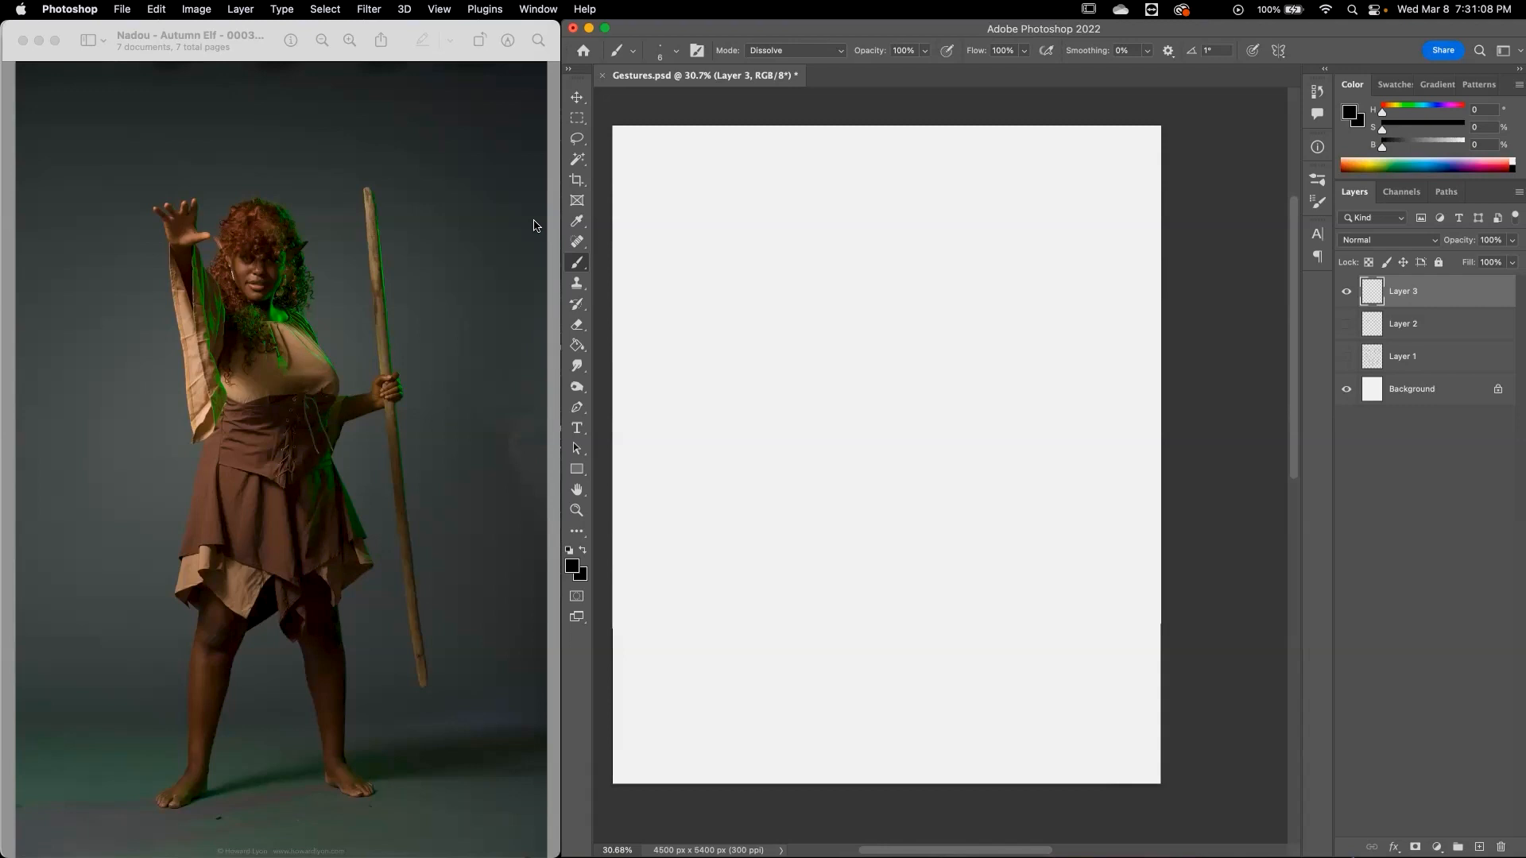
Sketch the figure's side curves, upper arm line and torso-hip block on Layer 3.
drag(844, 345, 828, 470)
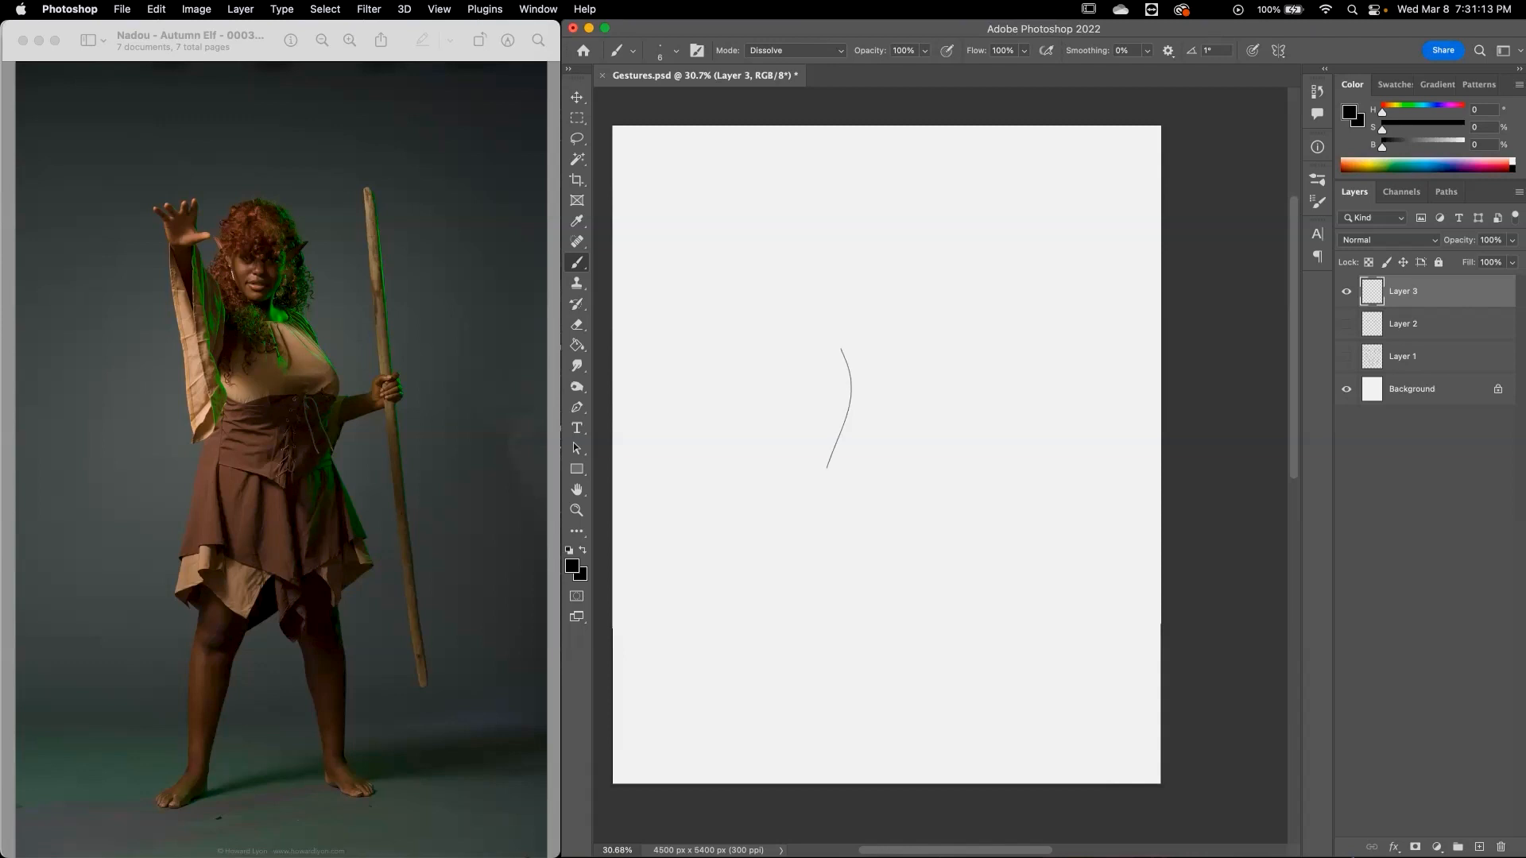
drag(839, 341, 798, 618)
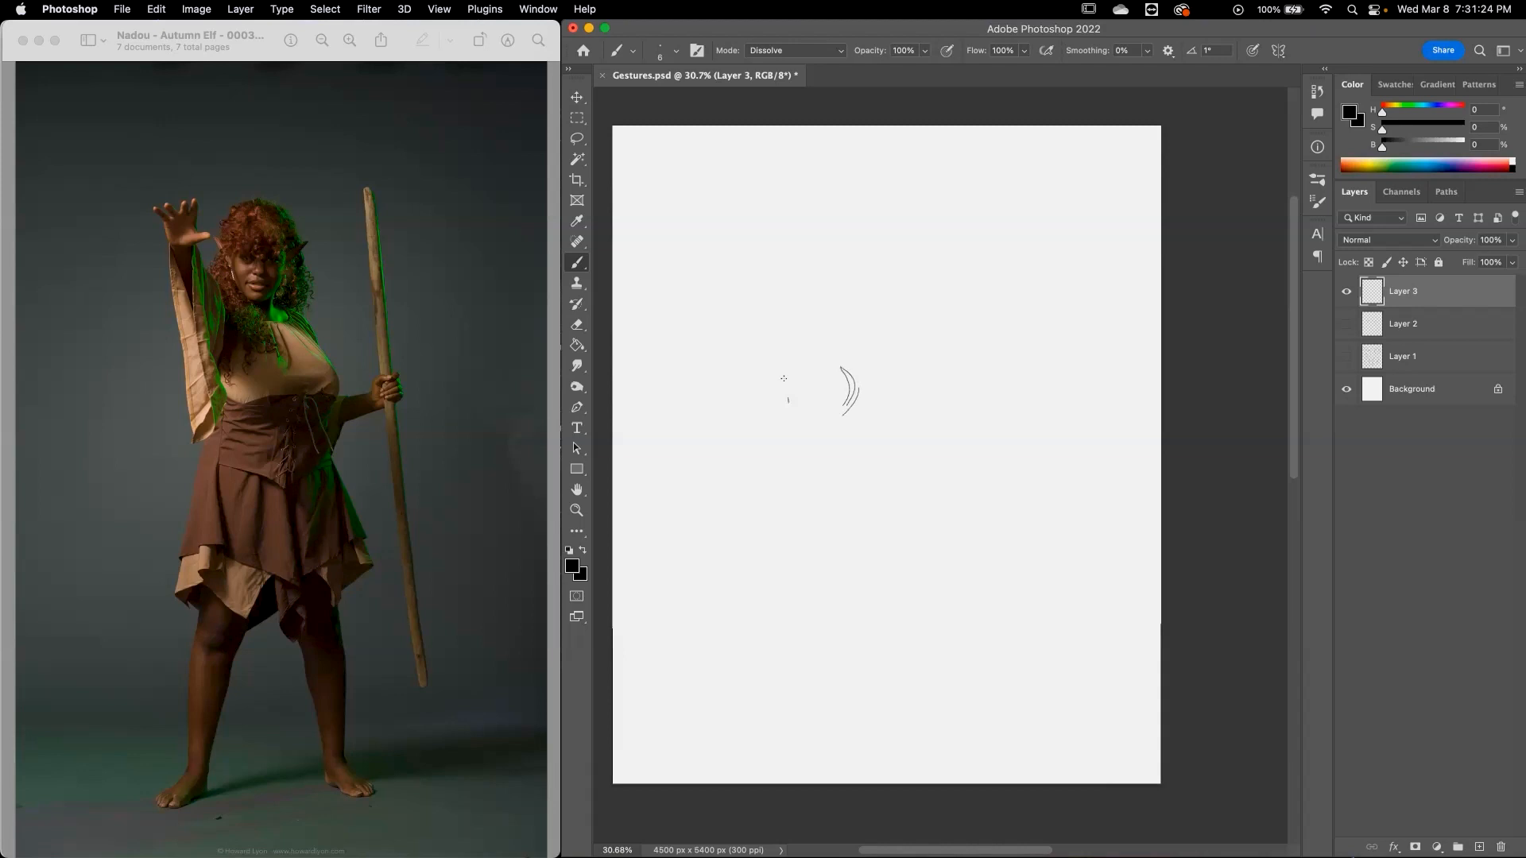
drag(746, 324, 788, 413)
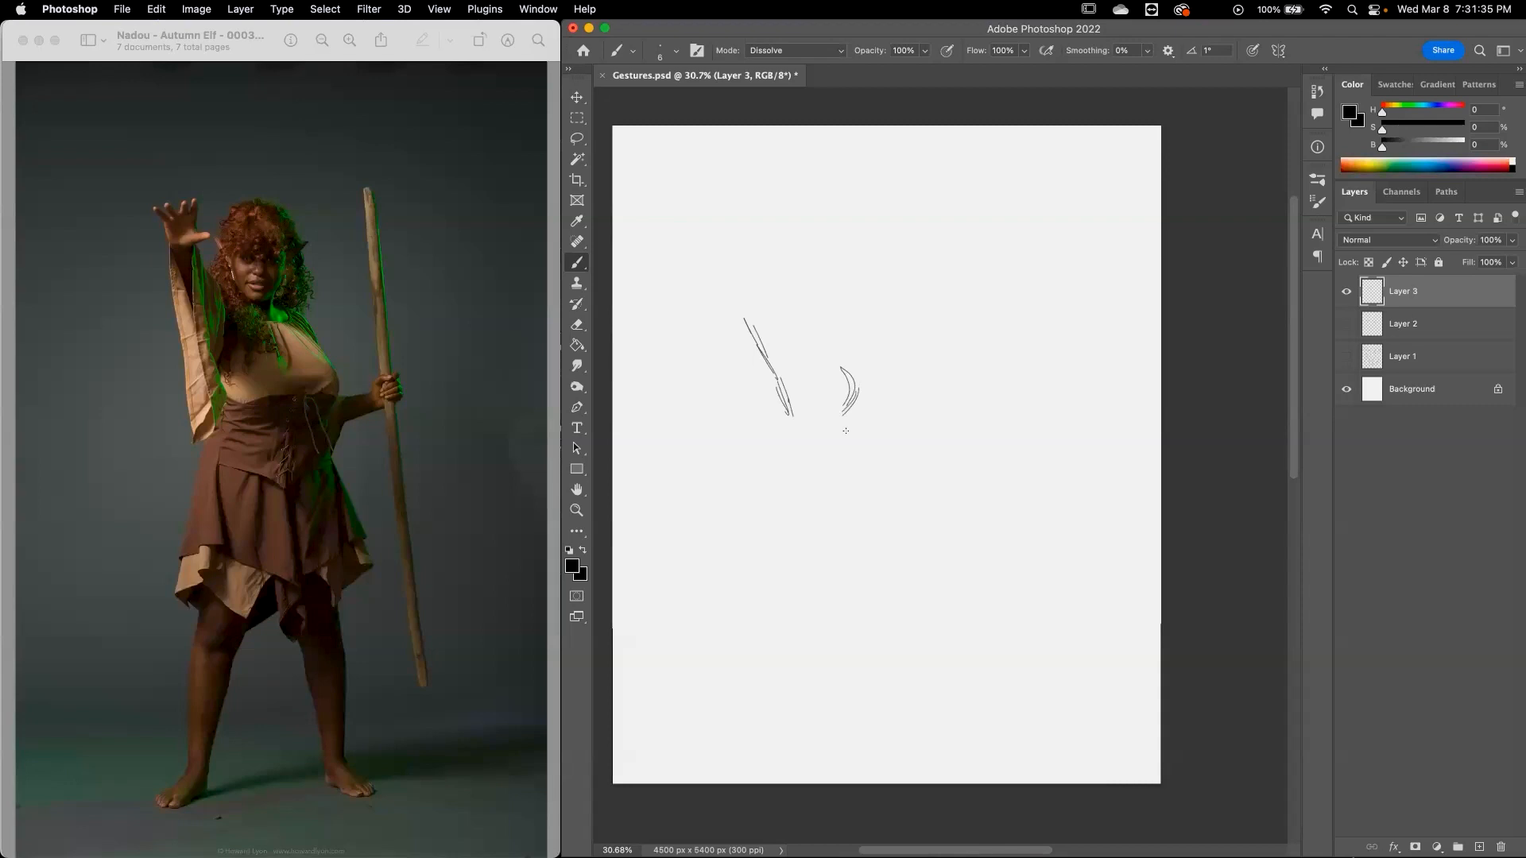
drag(774, 433, 846, 390)
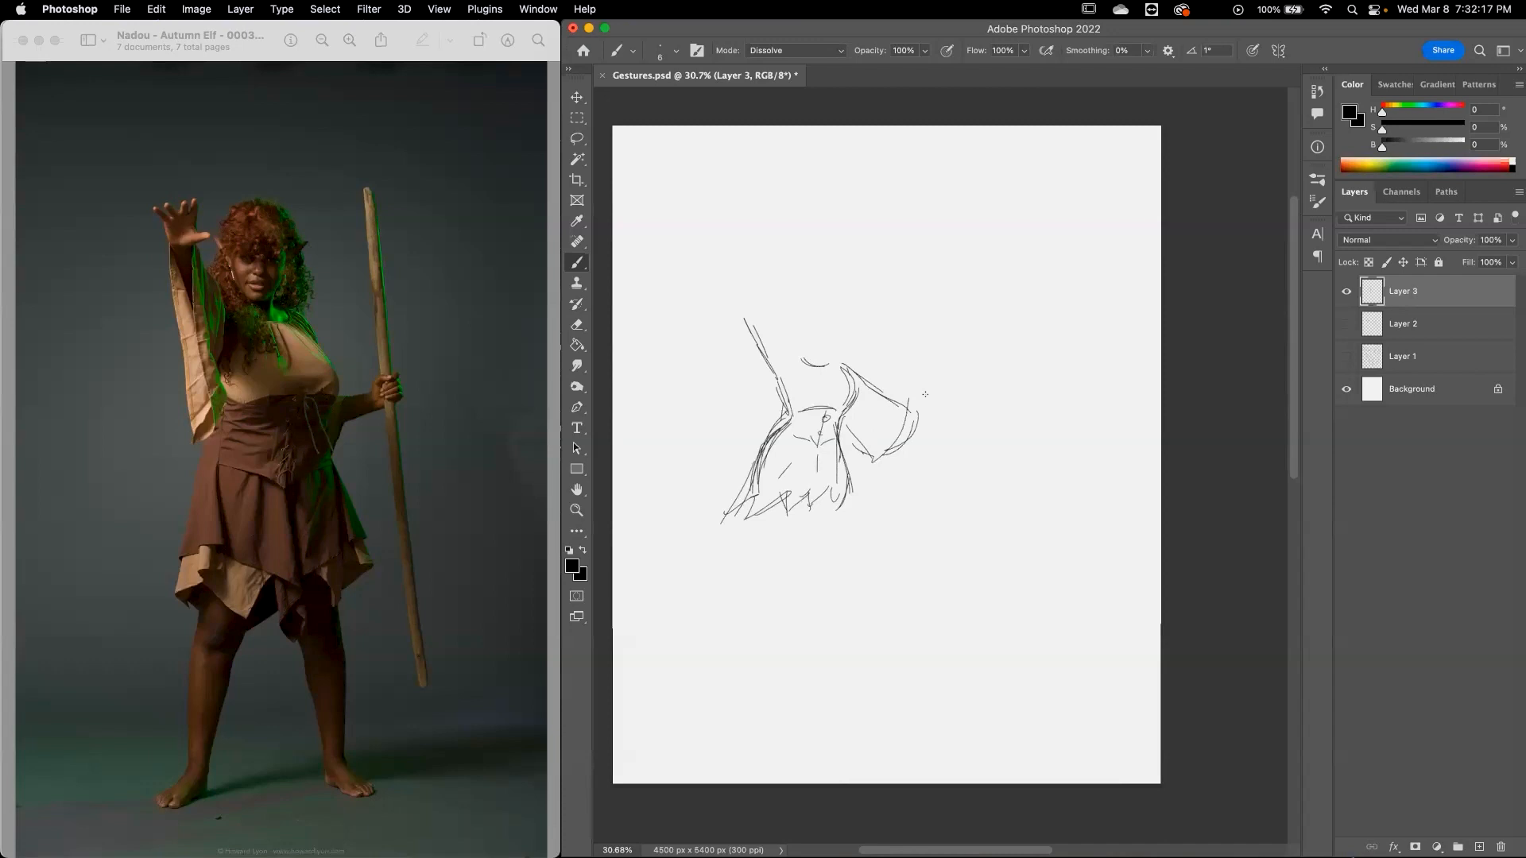
Draw the elf's legs and a tall ornate staff beside the figure.
drag(905, 409, 935, 428)
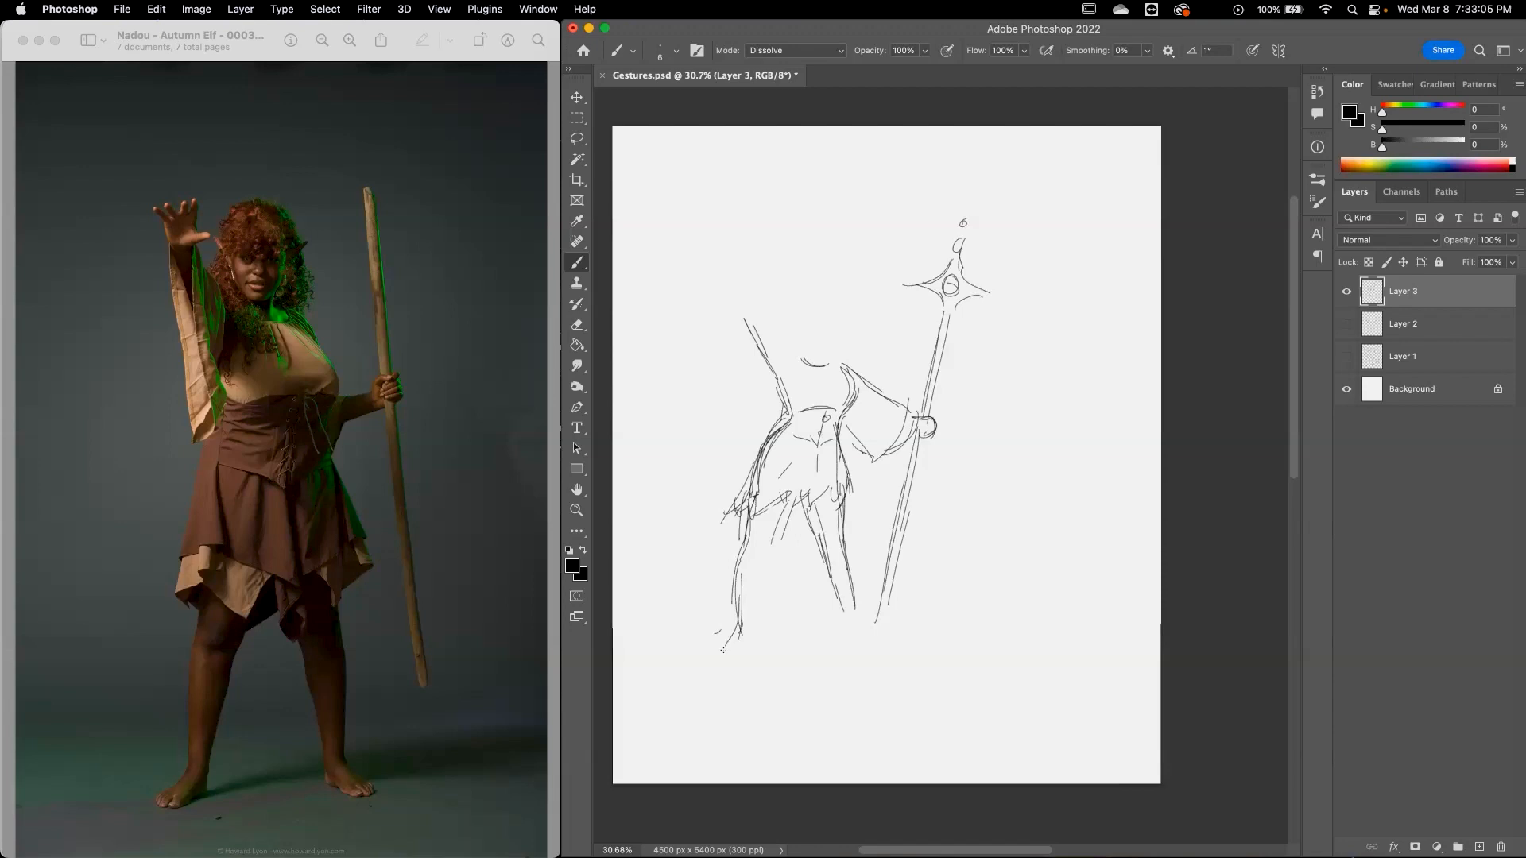
Sketch the raised sleeve, splayed hand with fingers, and the curve of the elf's head.
drag(798, 507, 725, 652)
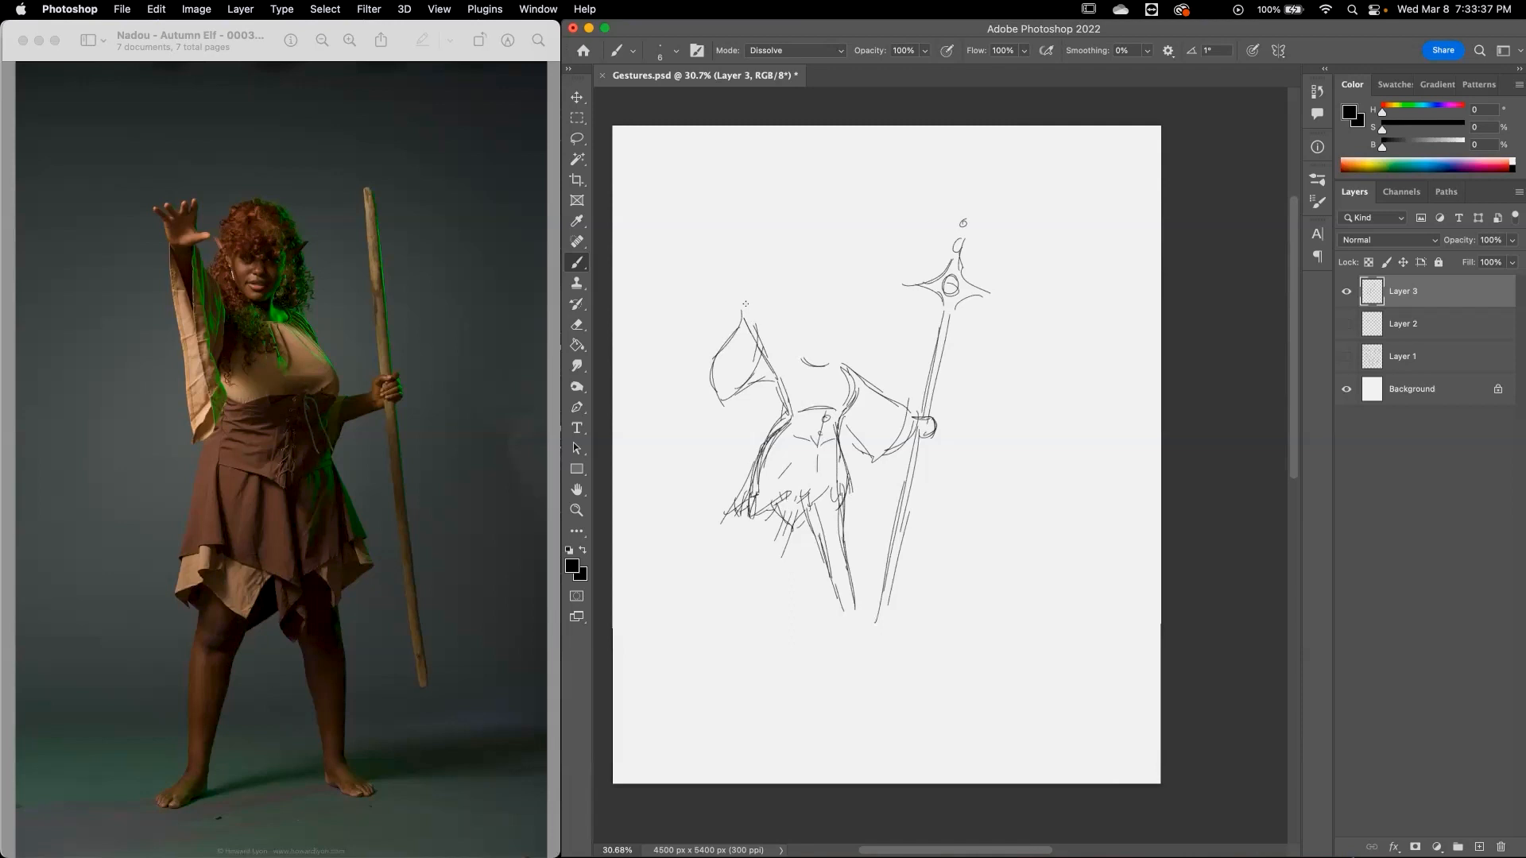
drag(740, 312, 779, 385)
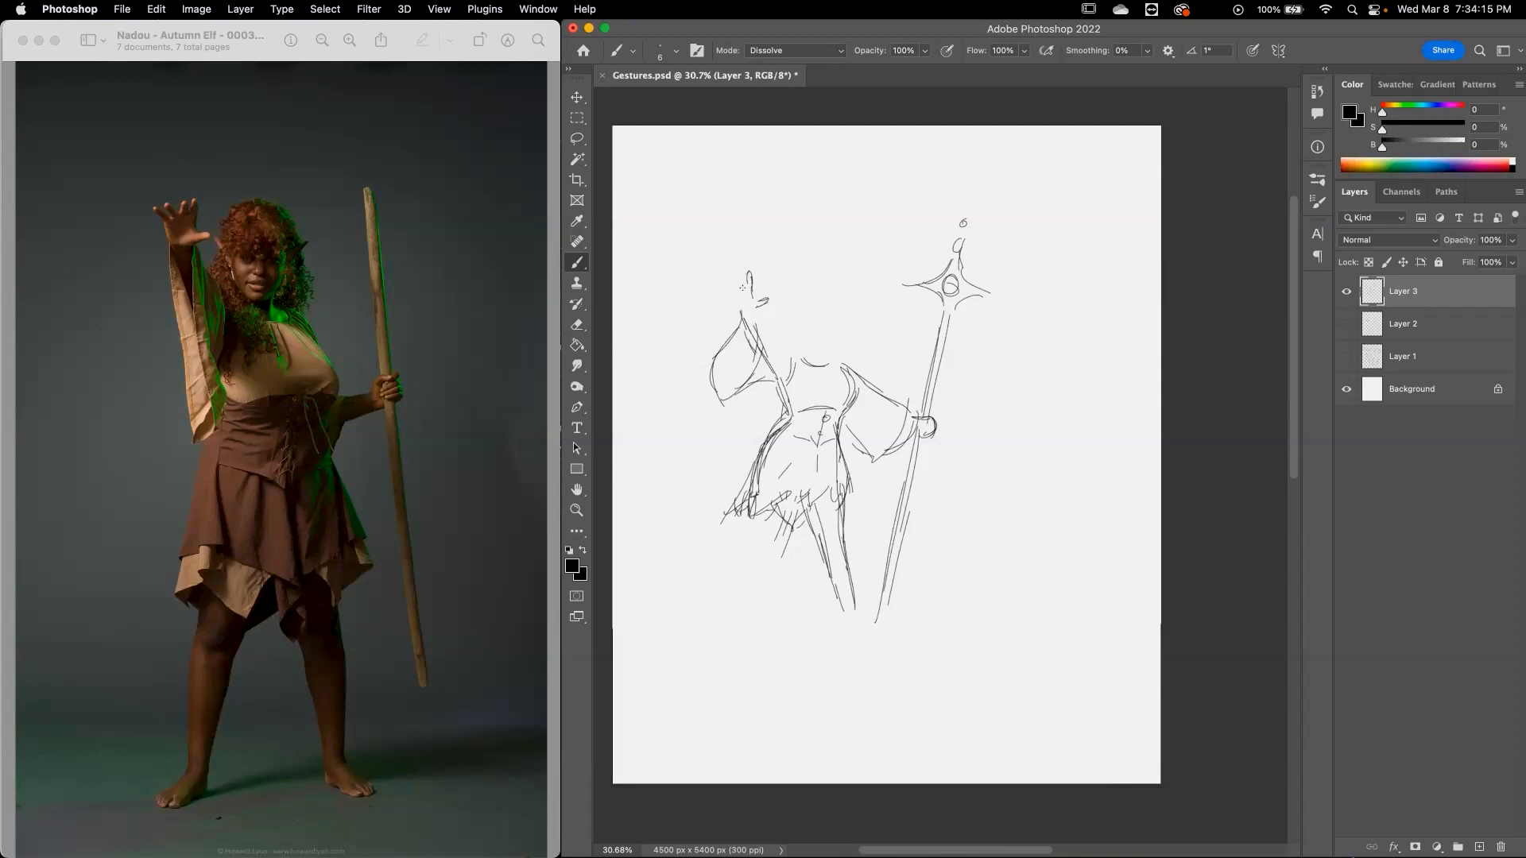
drag(750, 282, 740, 296)
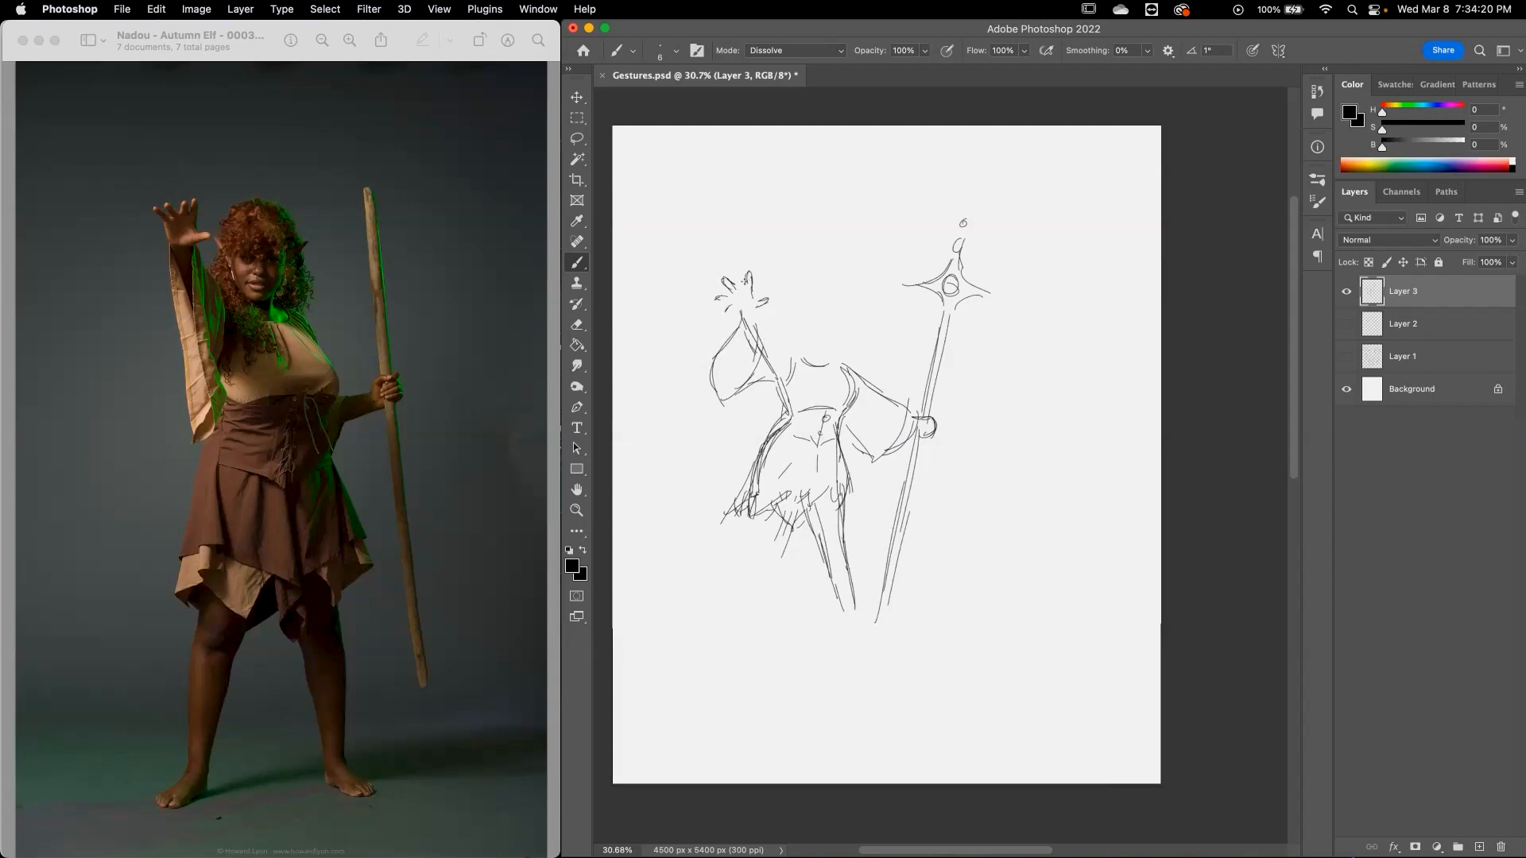
click(735, 306)
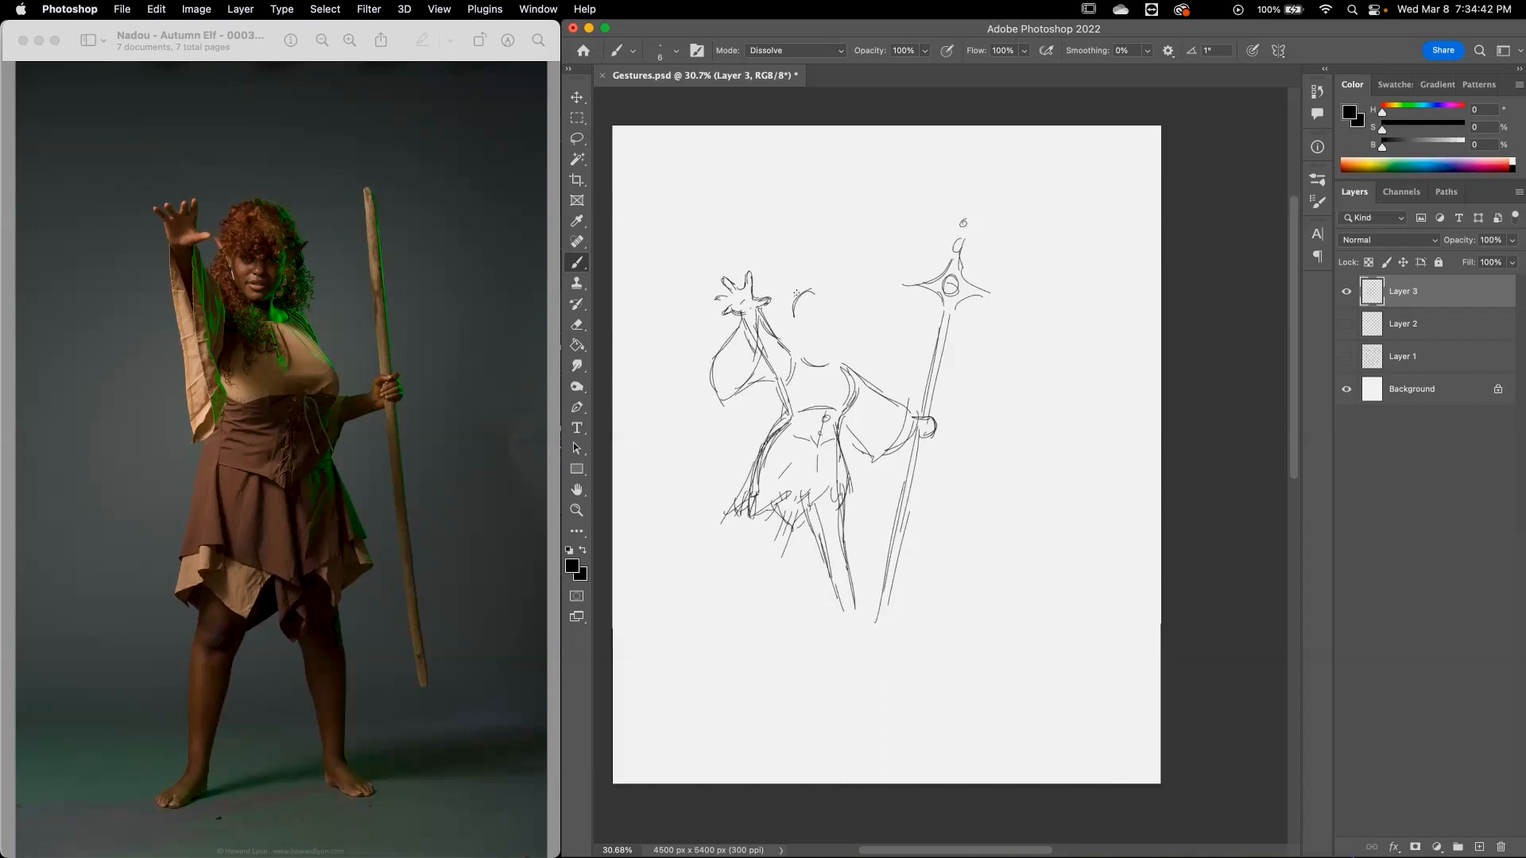
drag(798, 291, 837, 321)
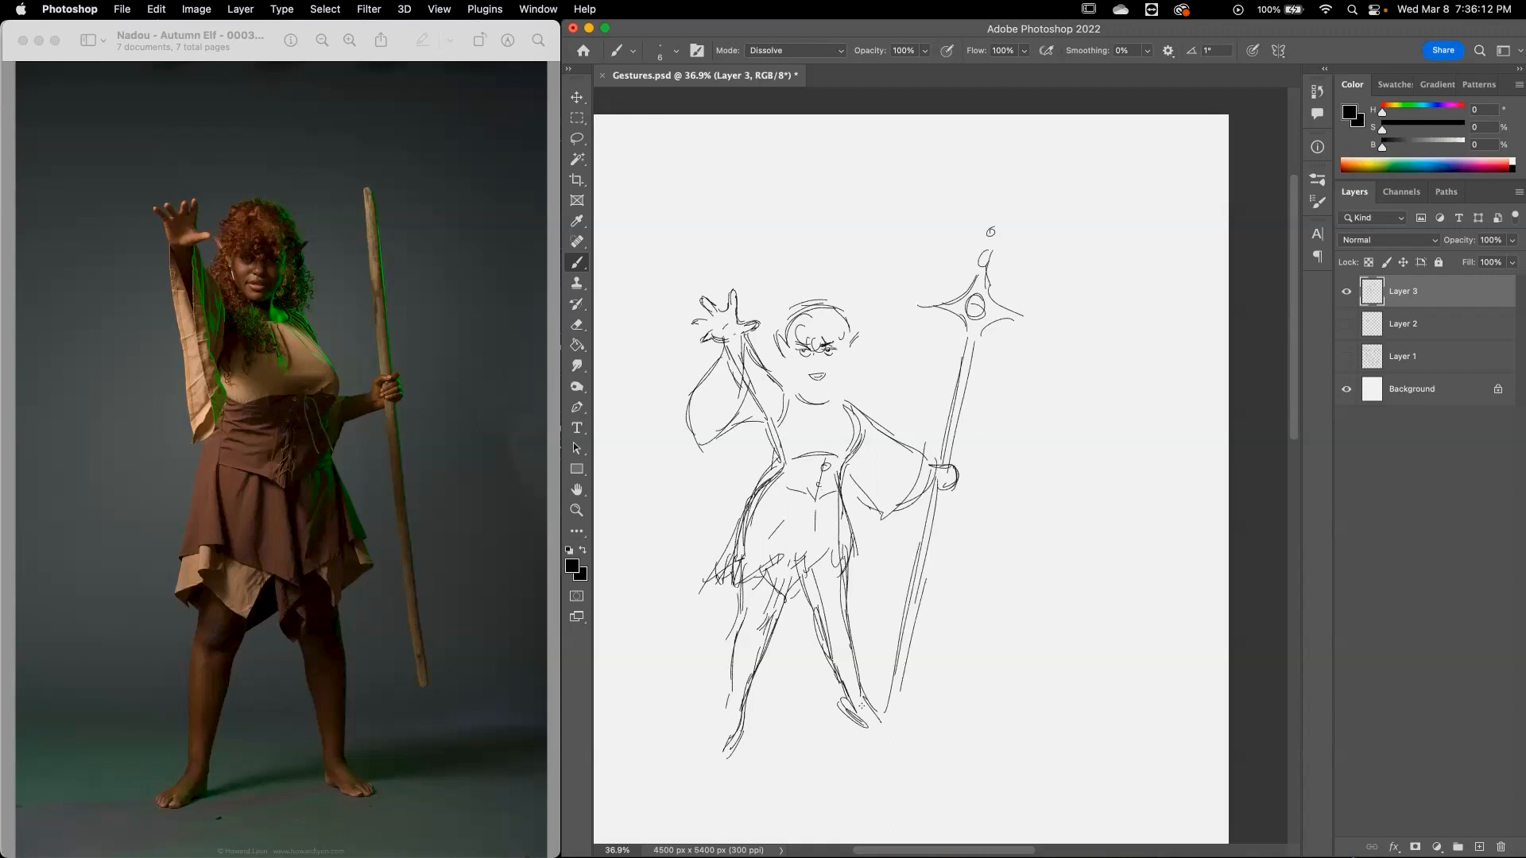
Brush radiating perspective ground lines beneath the scepter elf's feet.
drag(662, 688, 958, 695)
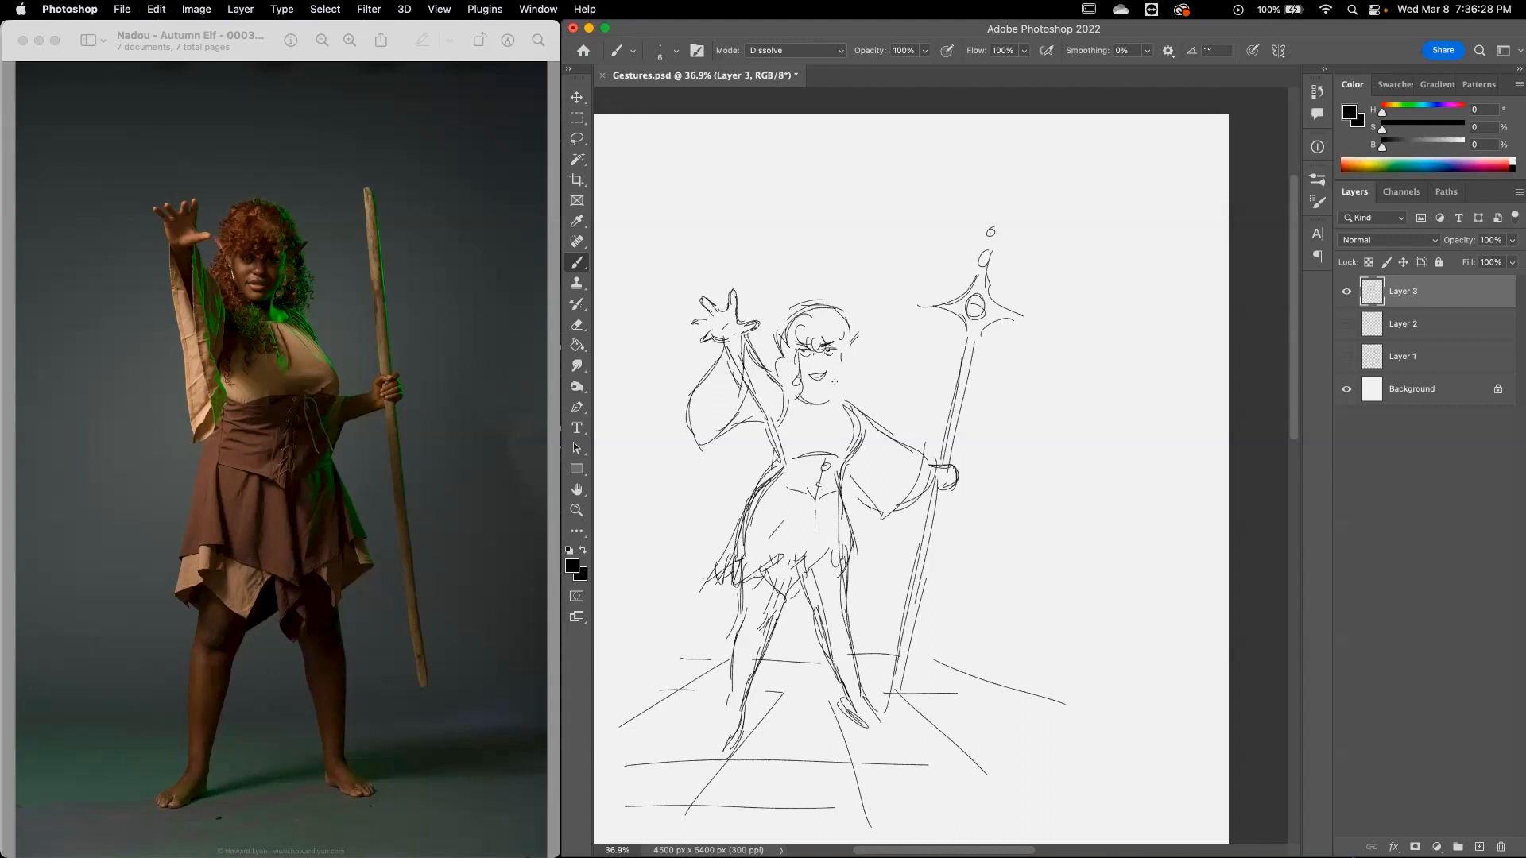
drag(856, 331, 846, 365)
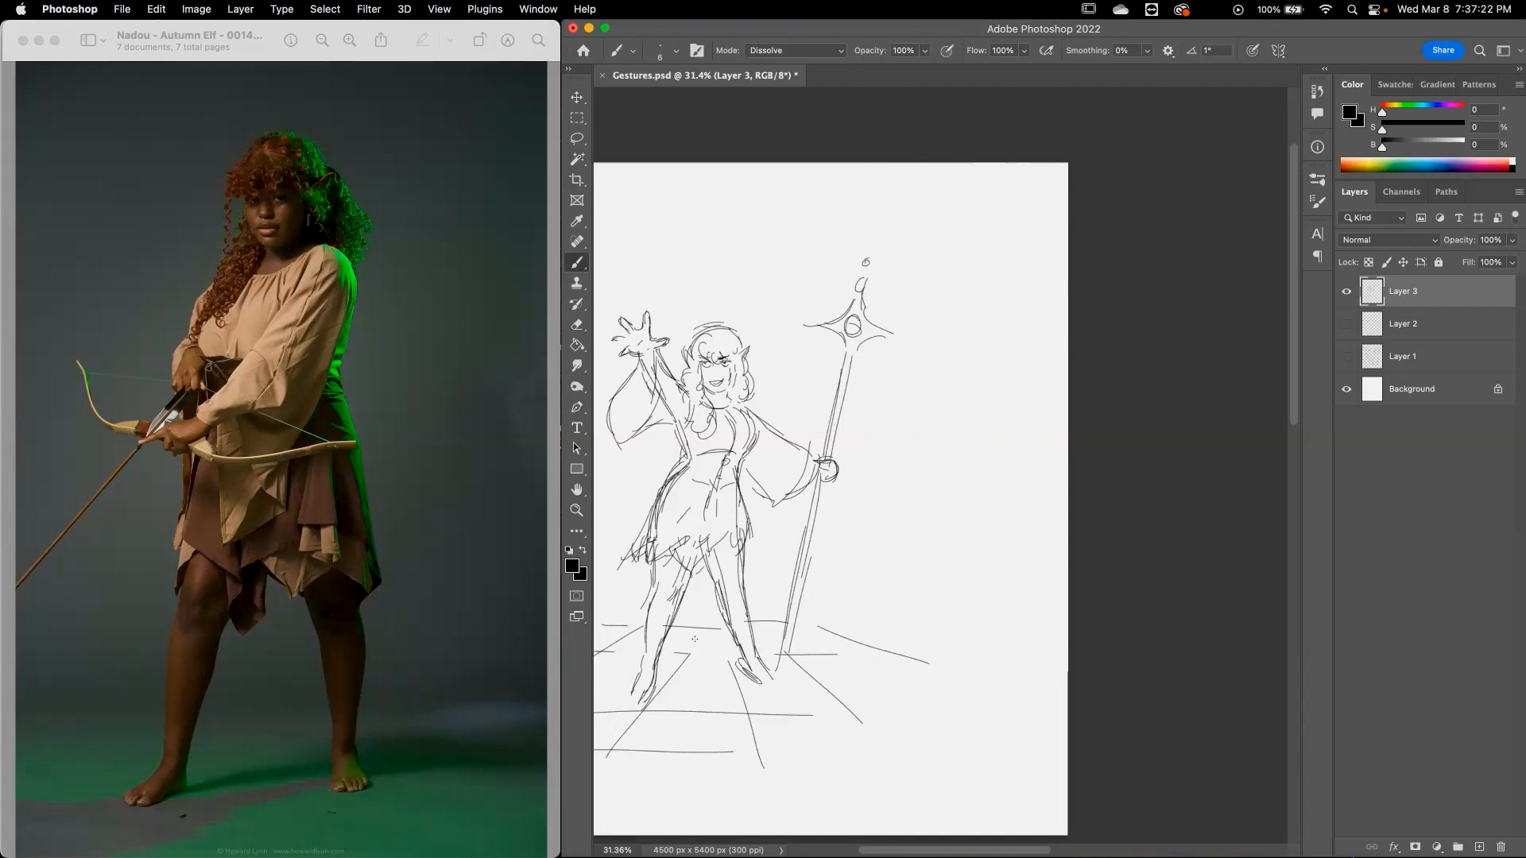
Sketch the archer's body lines, curly hair and face right of the scepter elf.
drag(998, 428, 972, 476)
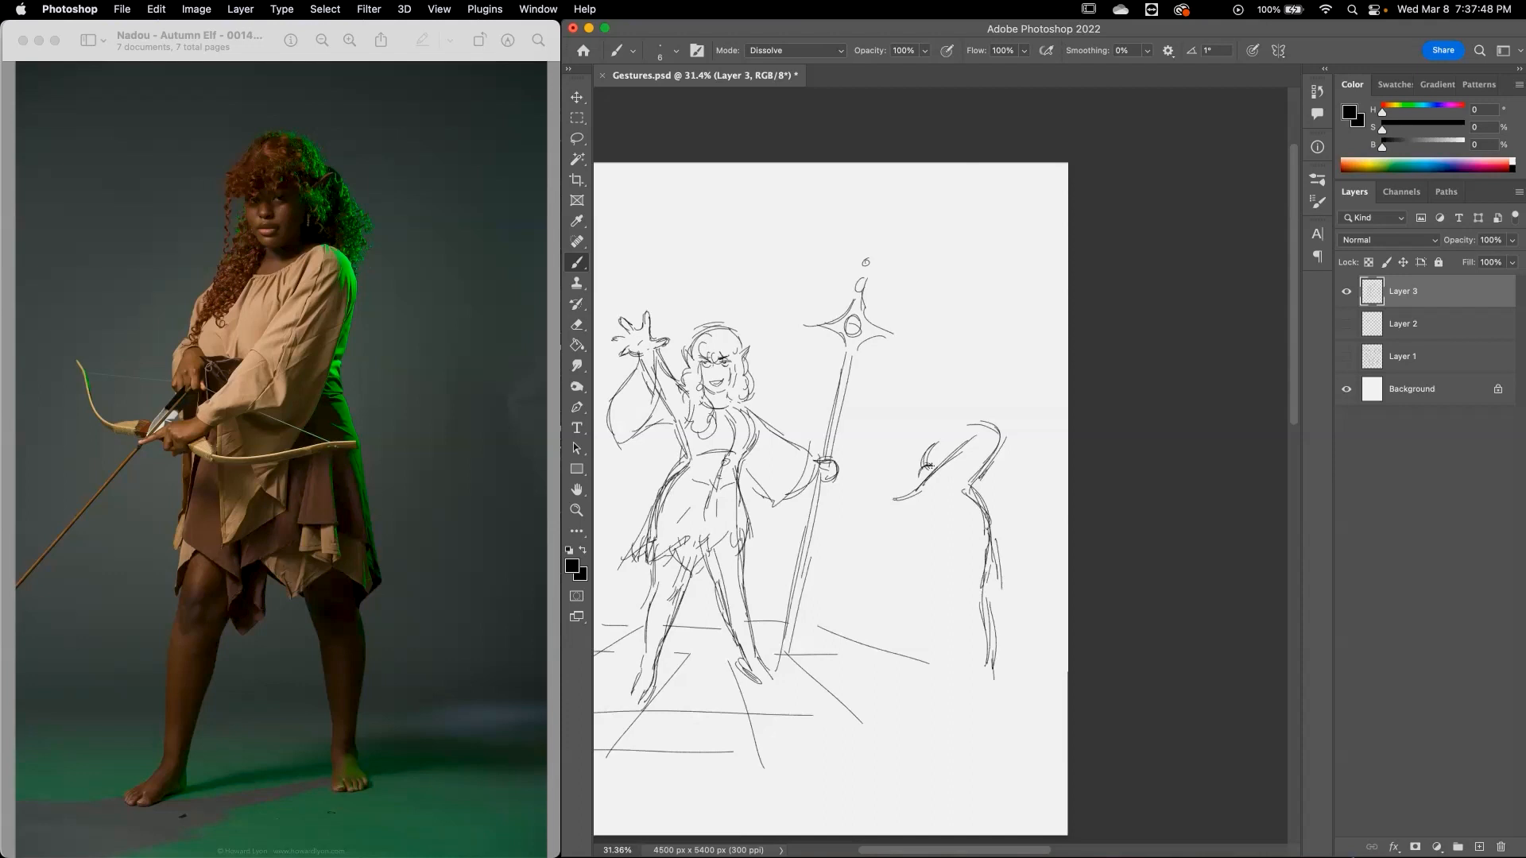
click(924, 477)
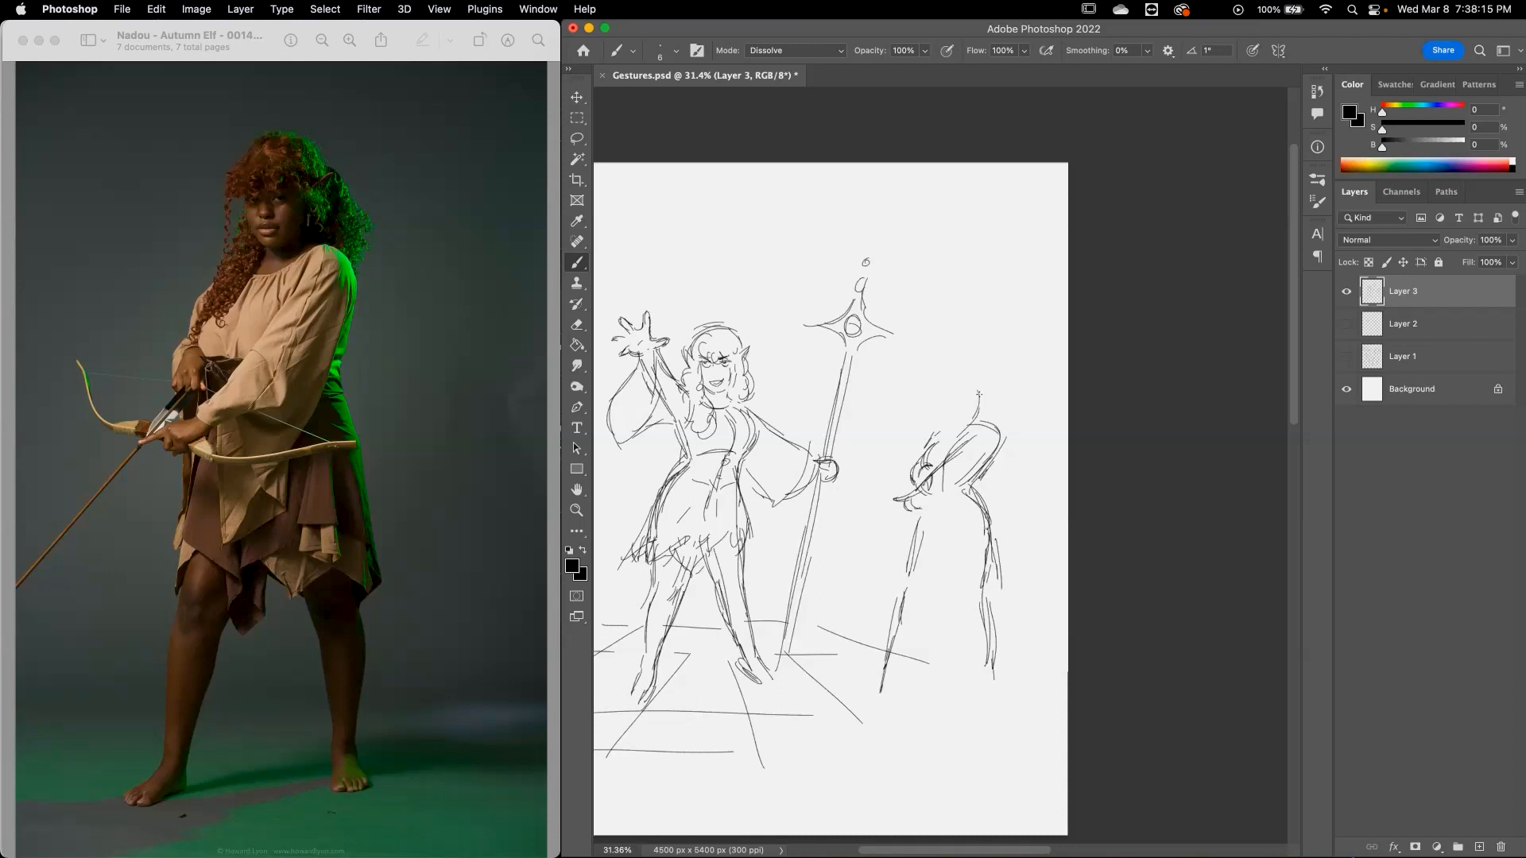
drag(978, 389, 964, 409)
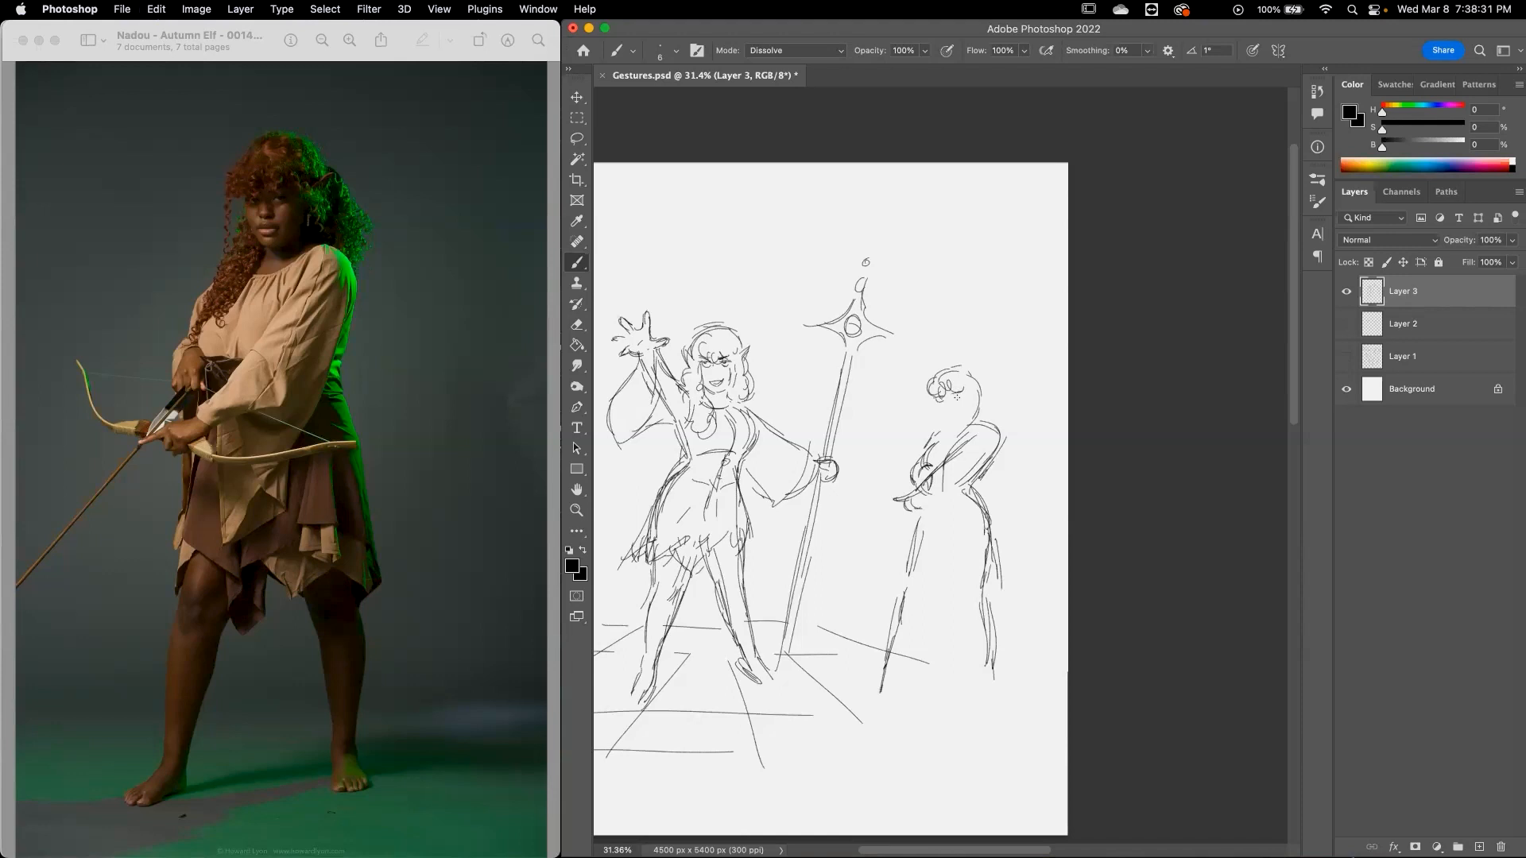
drag(958, 389, 954, 419)
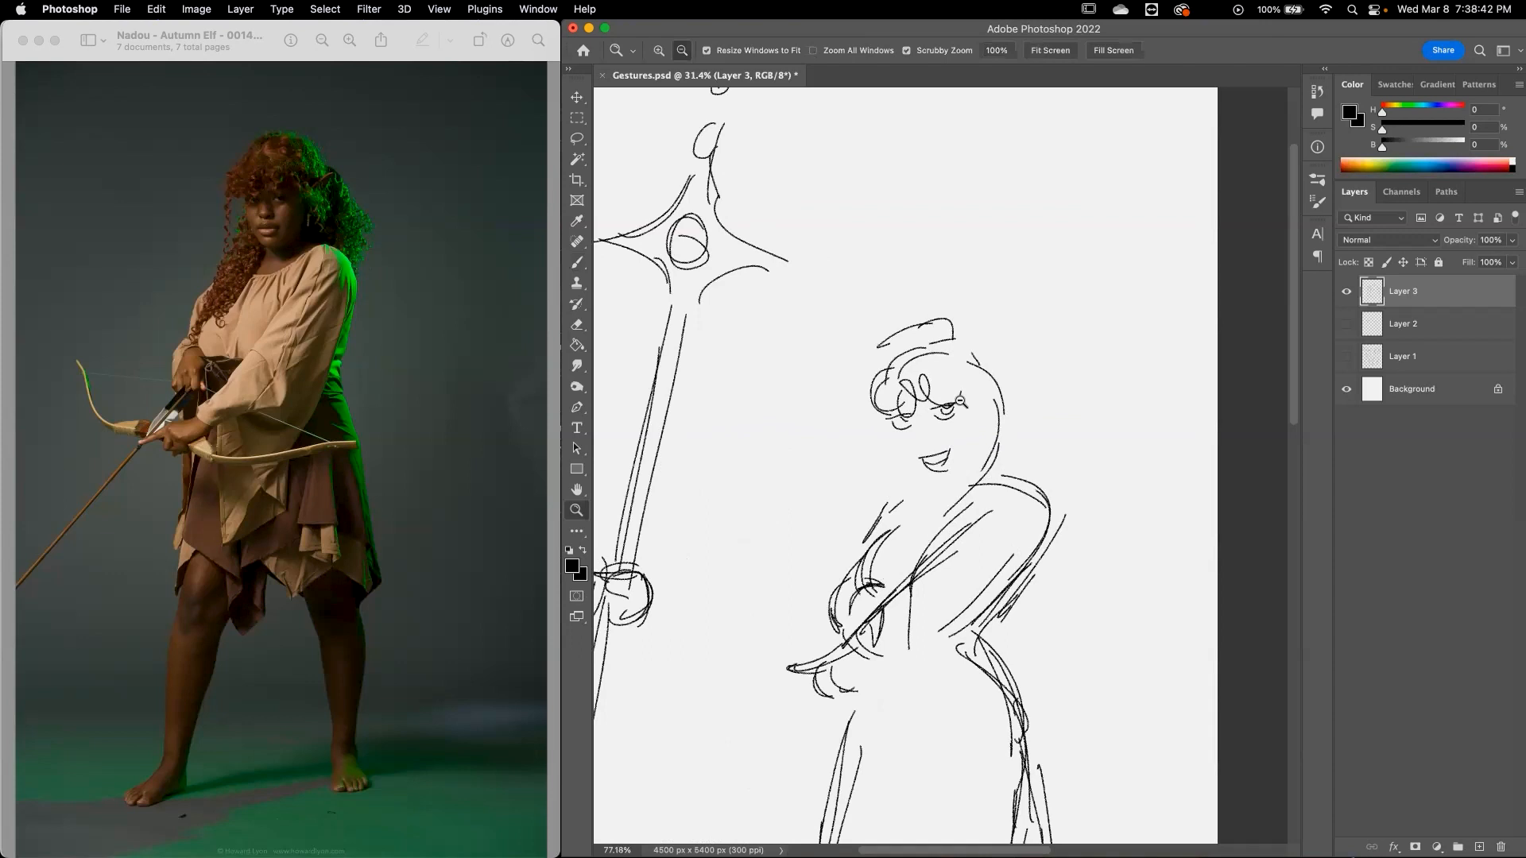
Zoom in on the archer elf's head for detail work.
click(576, 262)
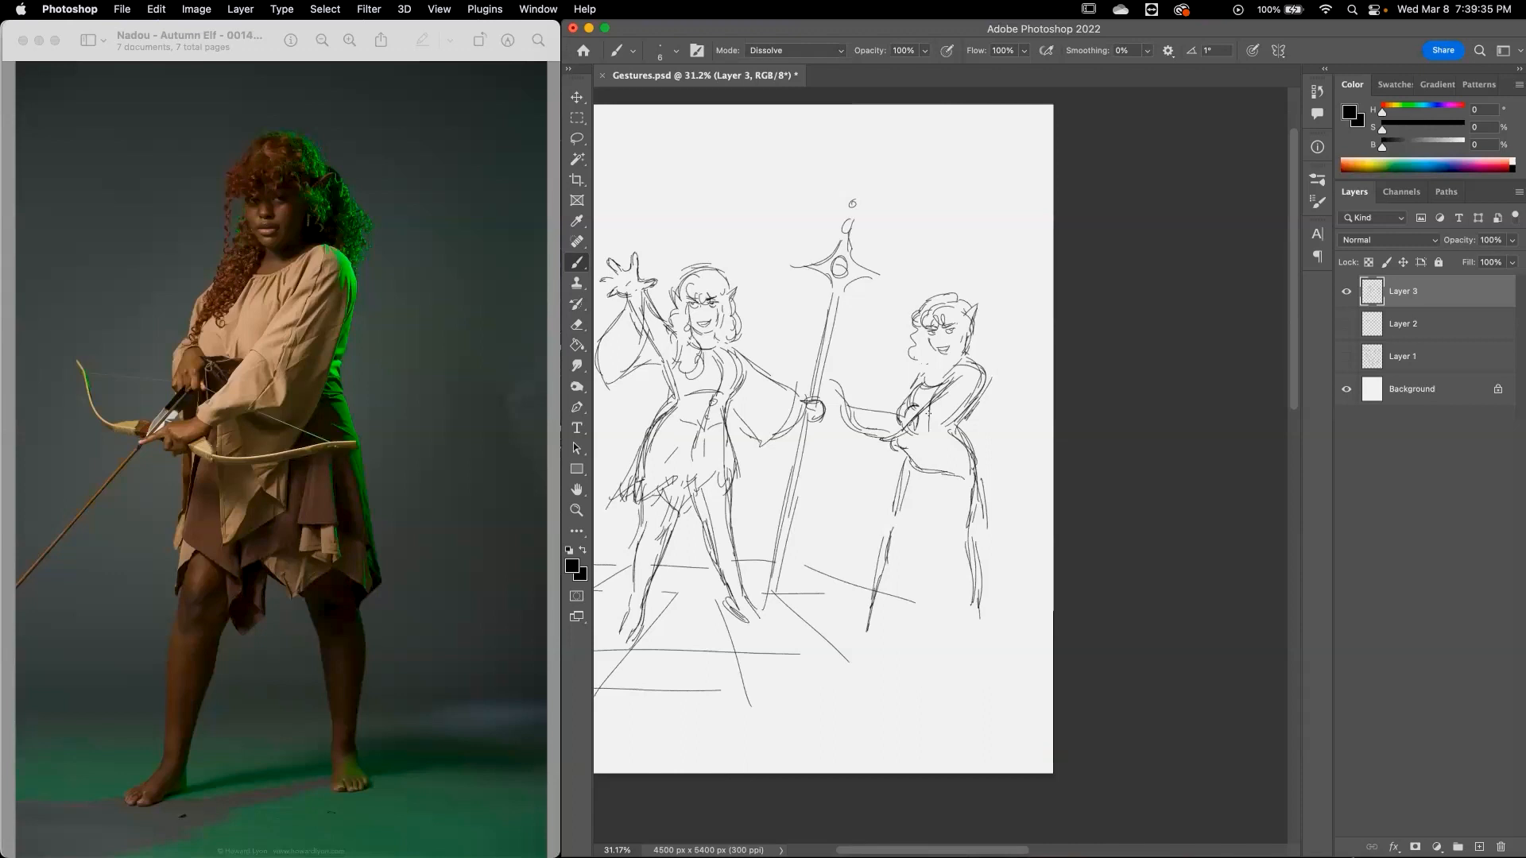
drag(924, 424, 939, 486)
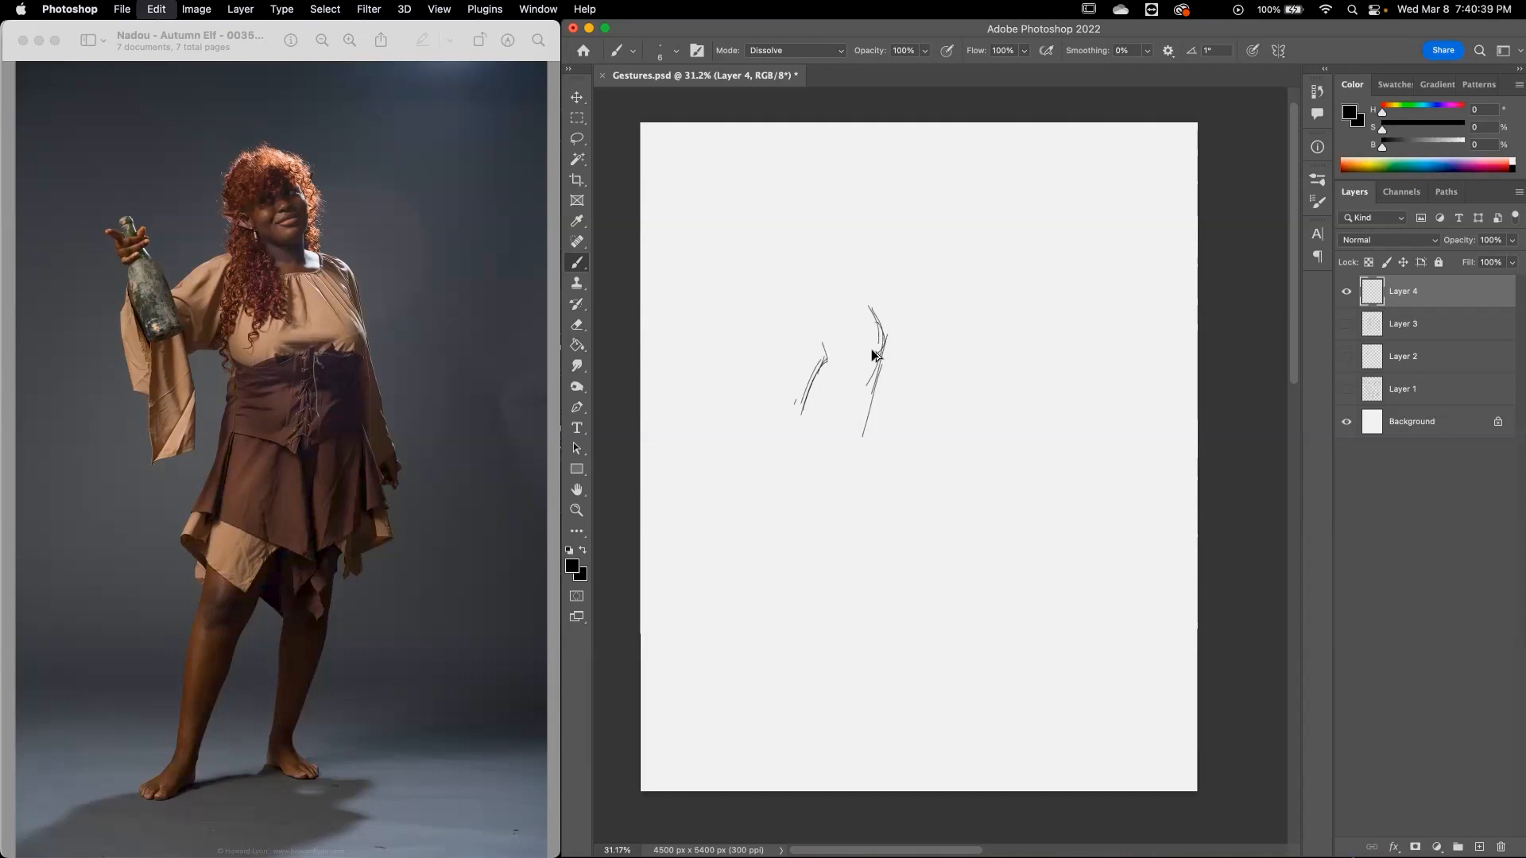
Lay in the first torso lines of the bottle-holding elf on Layer 4.
drag(881, 307, 862, 384)
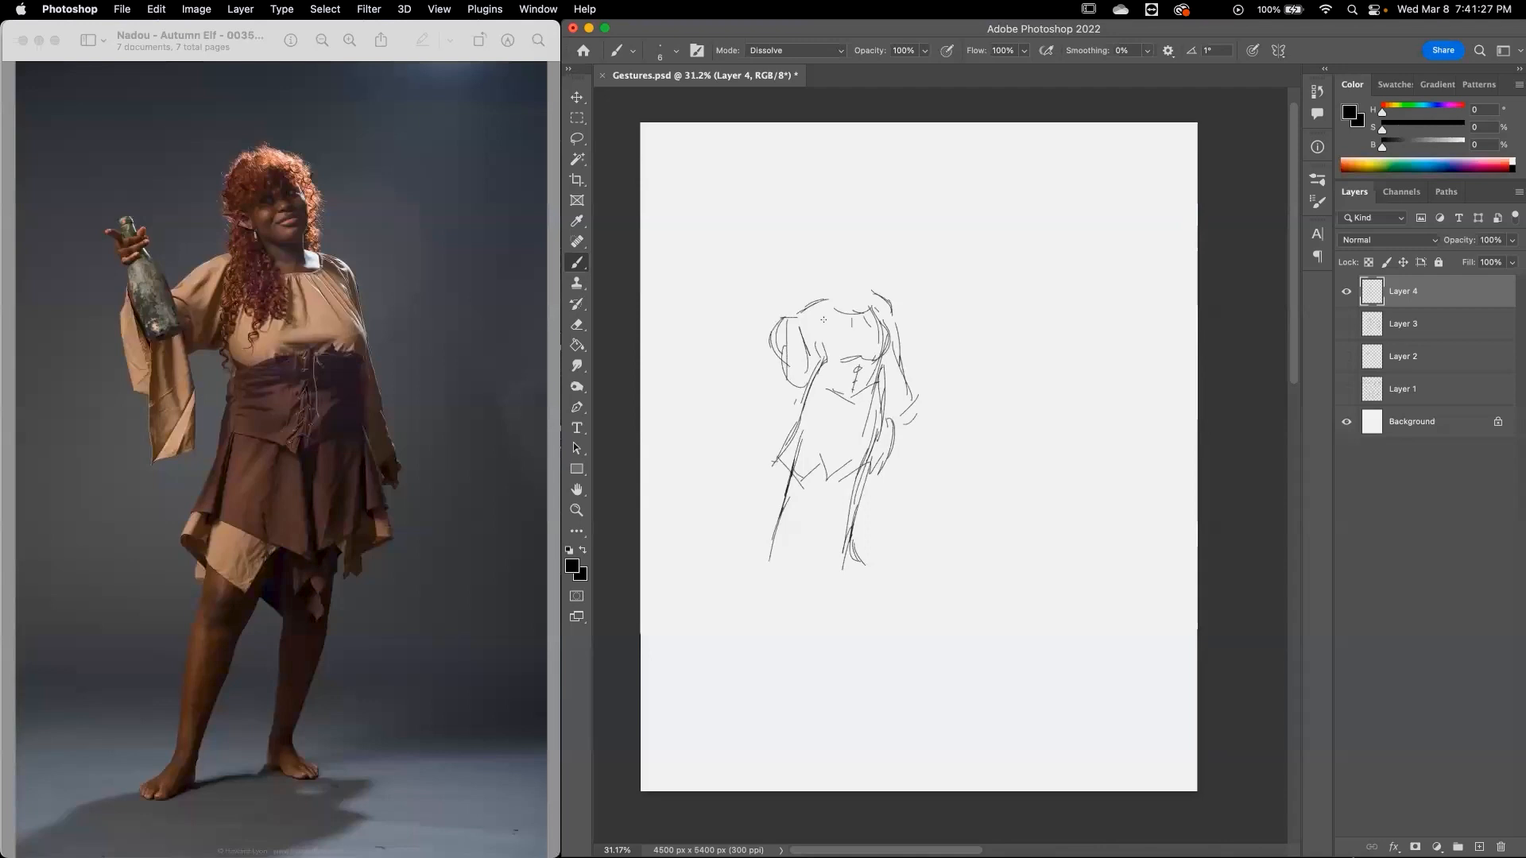
Draw the arm raised up toward the hand holding the bottle.
drag(797, 330, 784, 287)
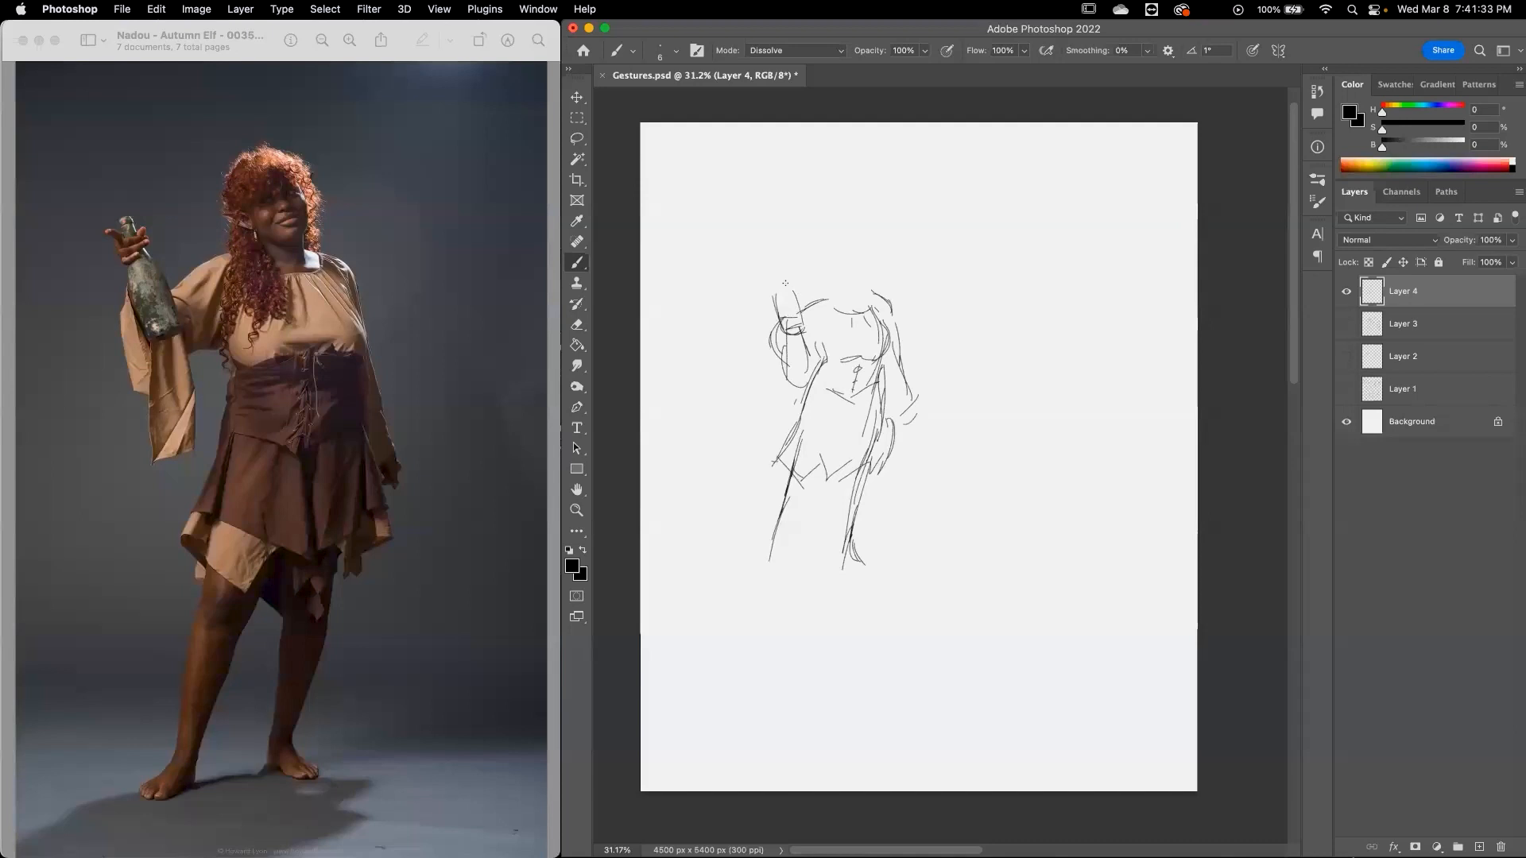
drag(789, 302, 754, 257)
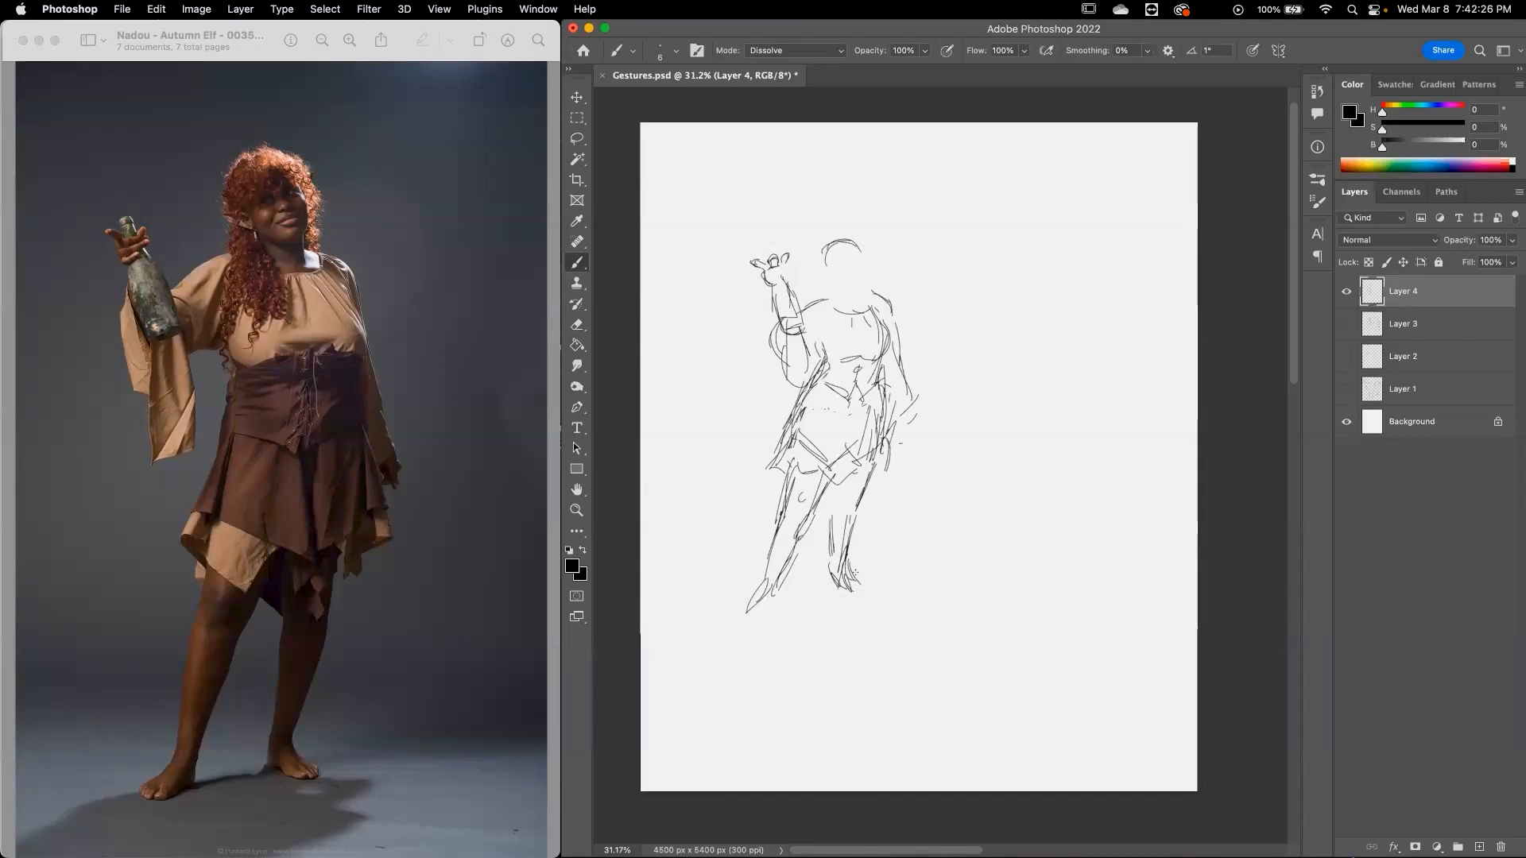
Outline the head, then add hair, a pointed ear and grinning face details.
drag(827, 253, 862, 248)
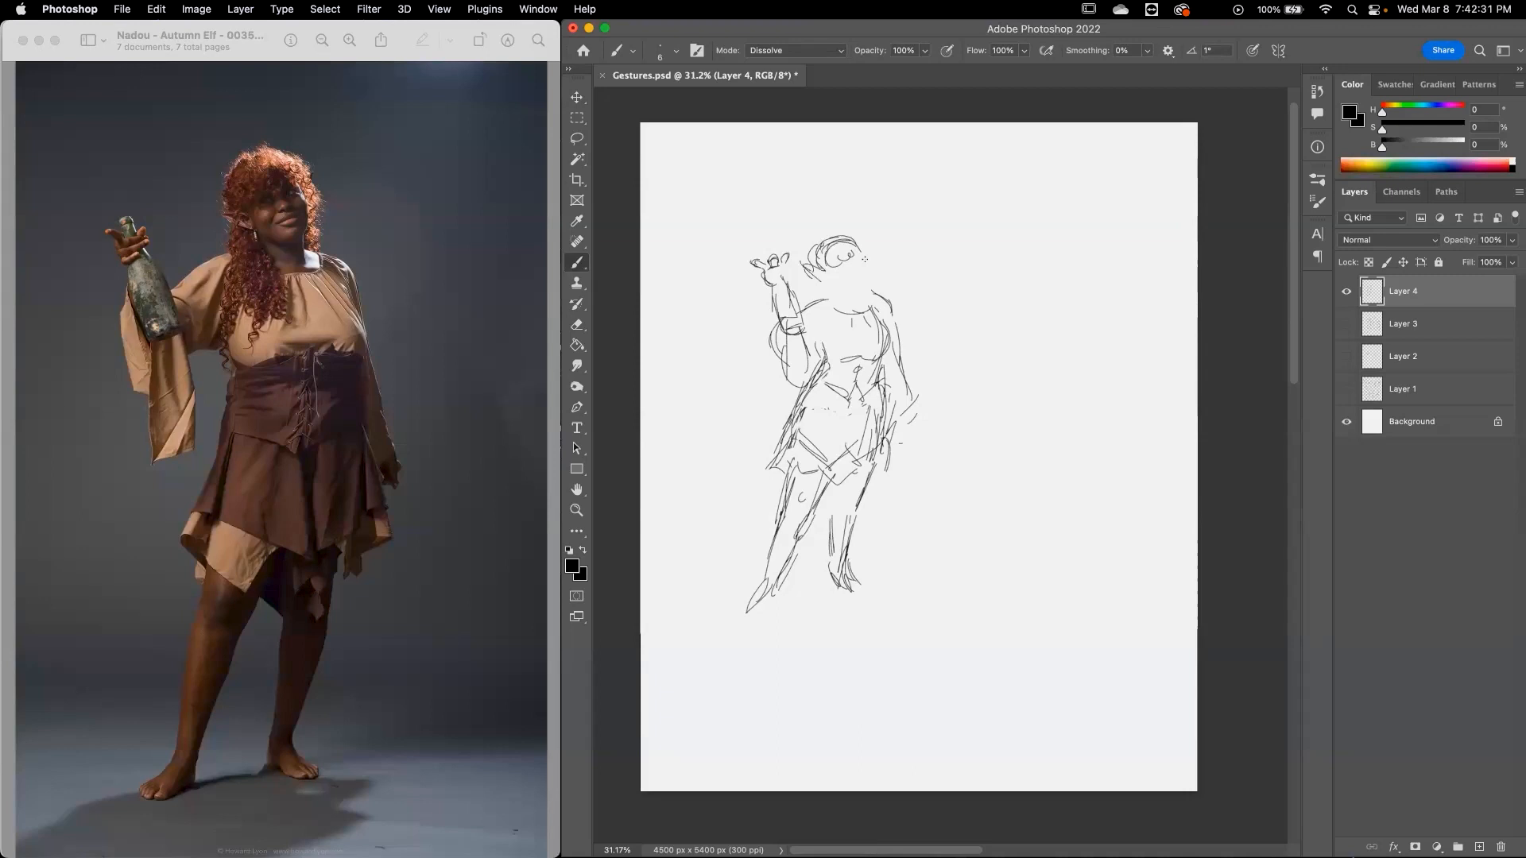
drag(812, 243, 851, 272)
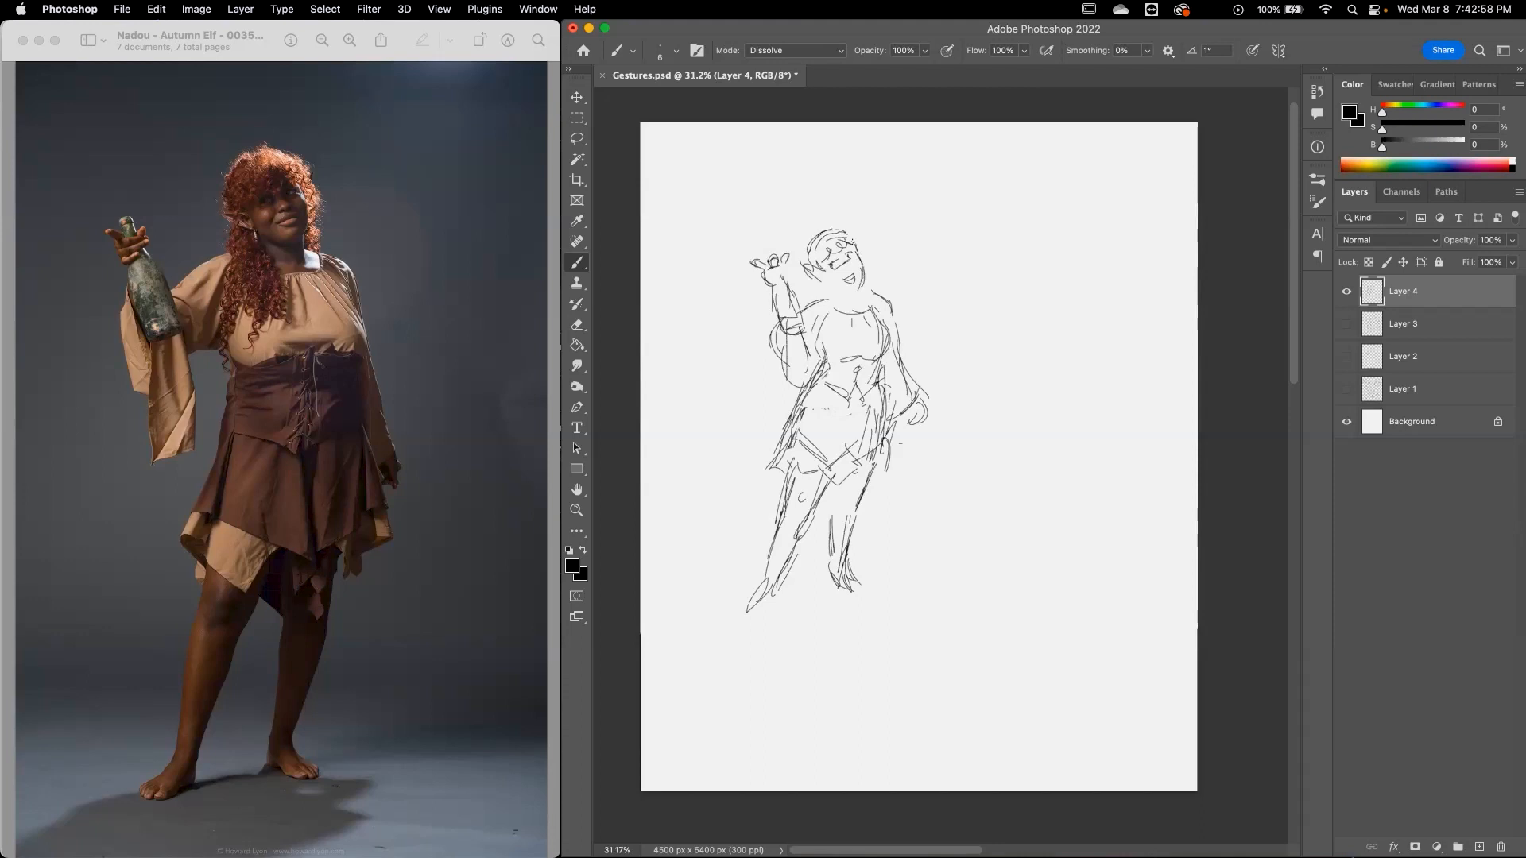
drag(827, 273, 846, 331)
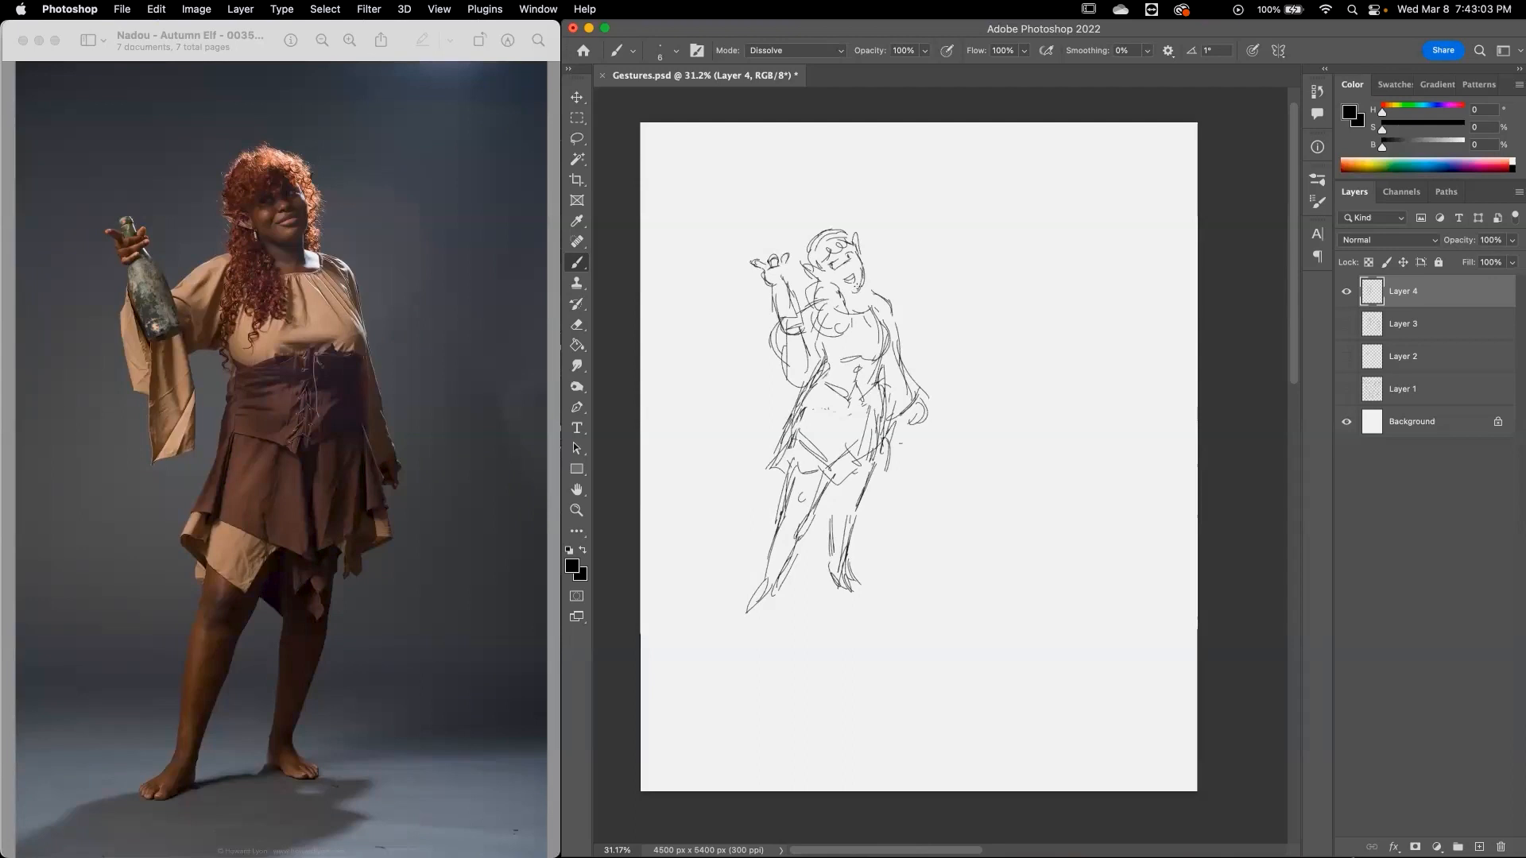